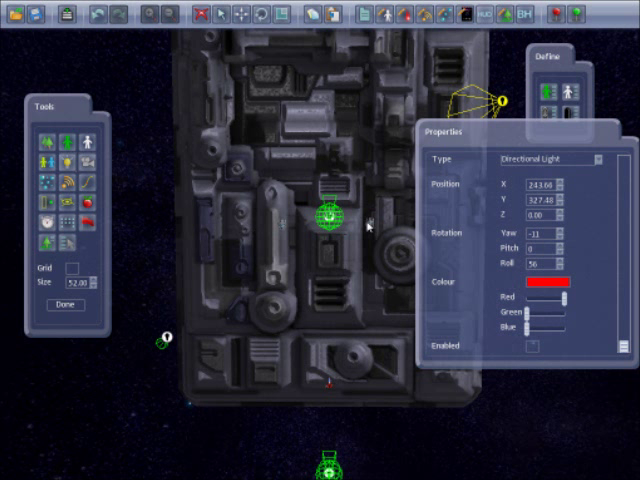
{"action": "mouse_move", "coordinate": [284, 224]}
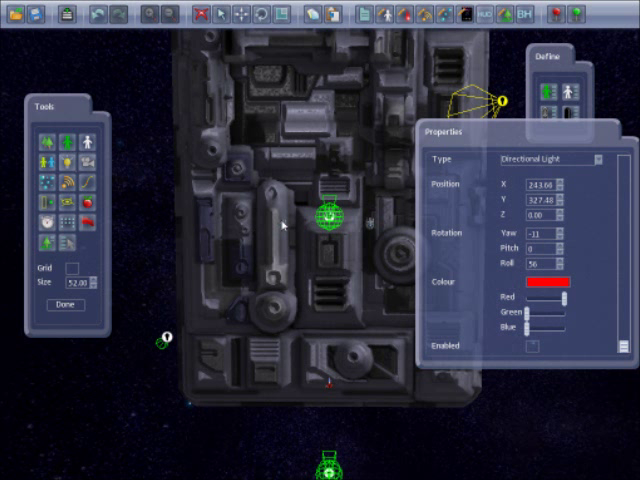
{"action": "mouse_move", "coordinate": [308, 432]}
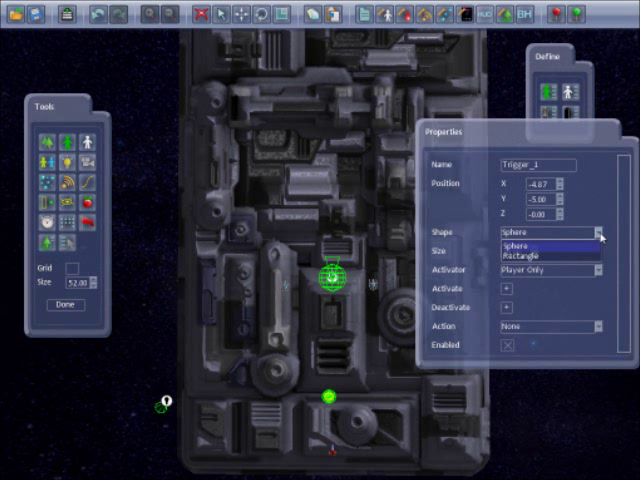
- Change Trigger_2's shape from Sphere to Rectangle in the Properties panel
{"action": "left_click", "coordinate": [544, 254]}
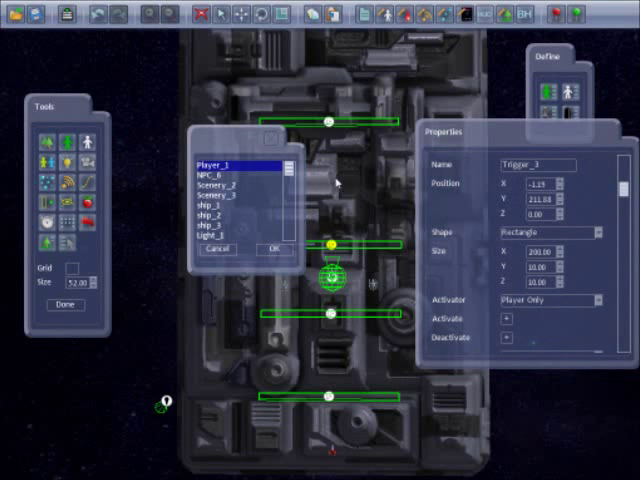
- Scroll the object list to find the target Trigger_1 should activate
{"action": "scroll", "scroll_direction": "down", "scroll_amount": 3}
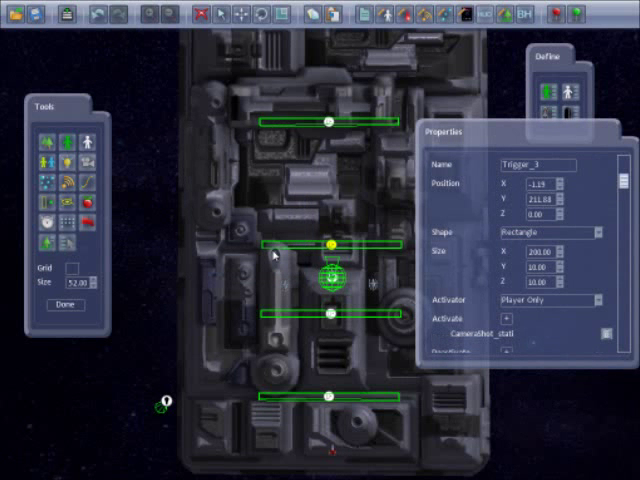
{"action": "mouse_move", "coordinate": [350, 128]}
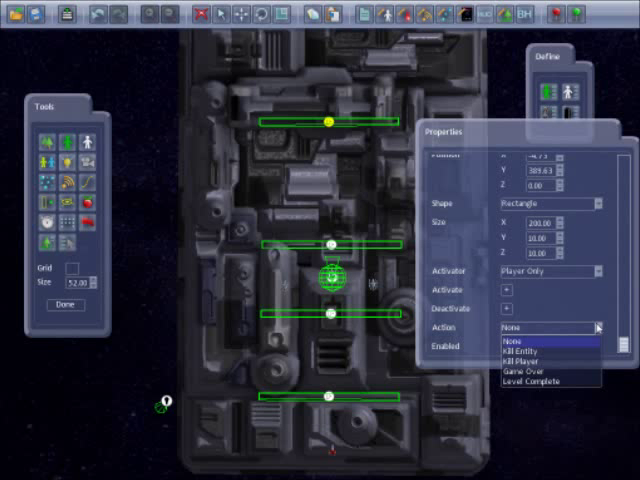
- Set the top trigger's action to Level Complete so reaching it ends the level
{"action": "left_click", "coordinate": [548, 388]}
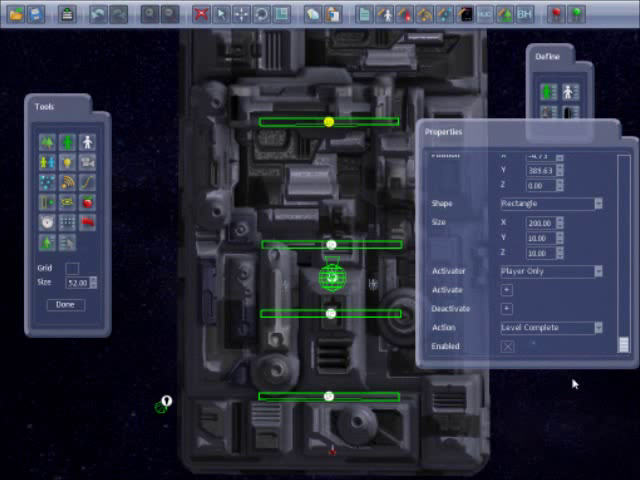